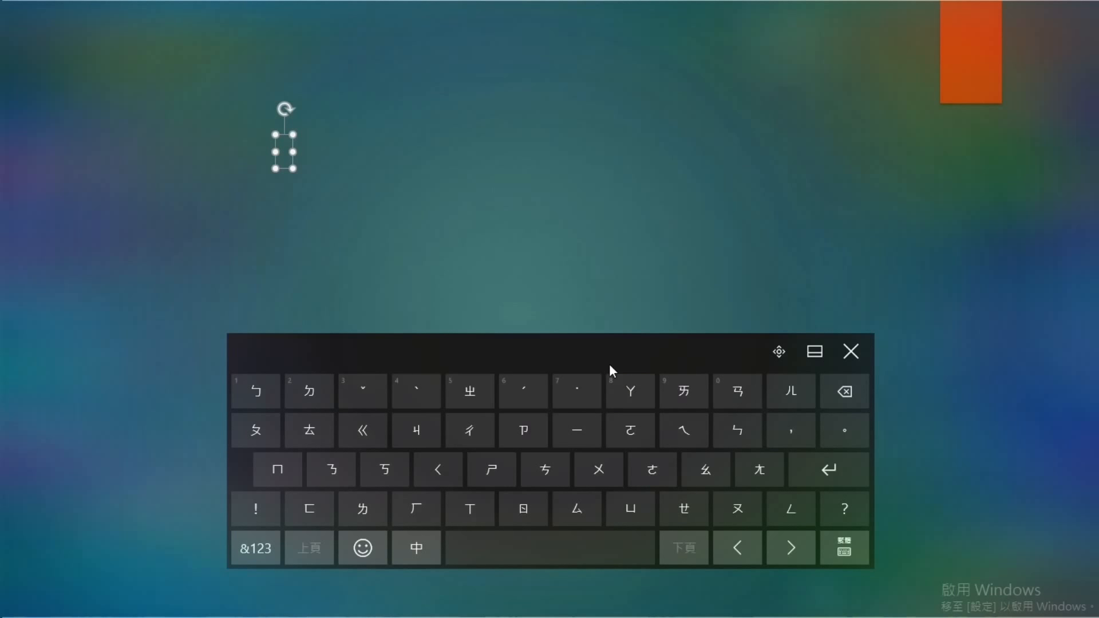
mouse_move(579, 348)
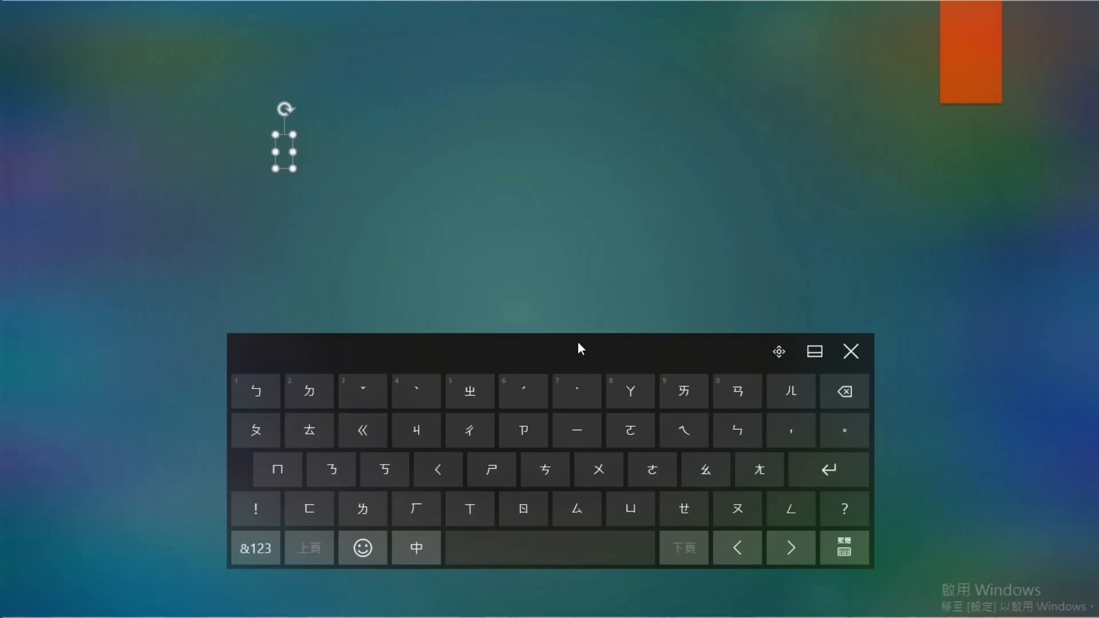
Step: Spell ㄒㄧㄣ on the Zhuyin keyboard and choose 新 from the candidates
click(469, 508)
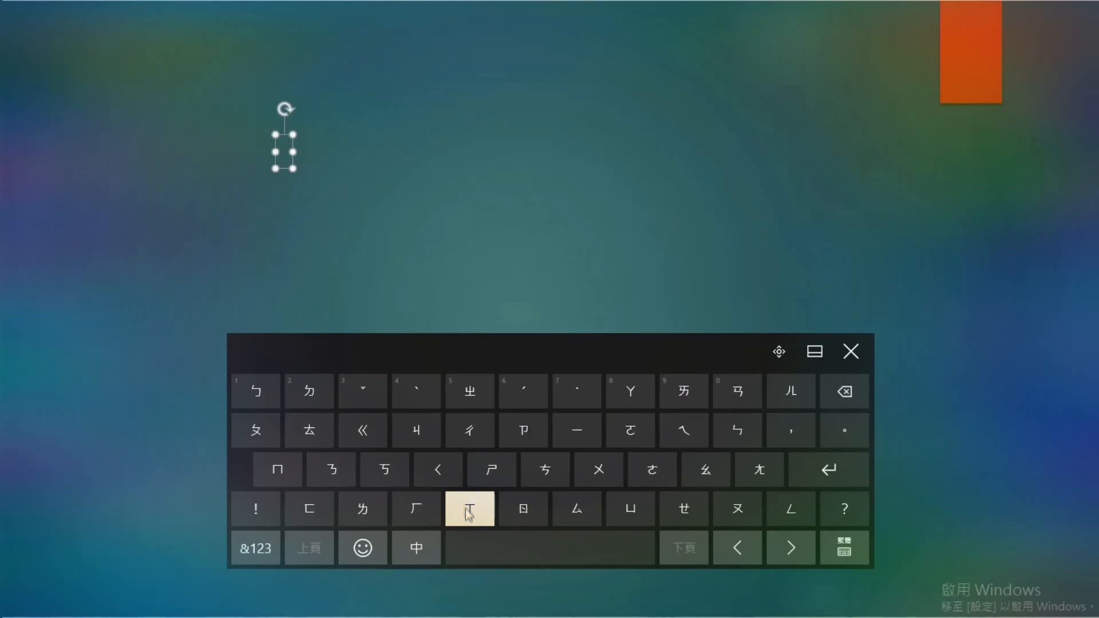
click(469, 508)
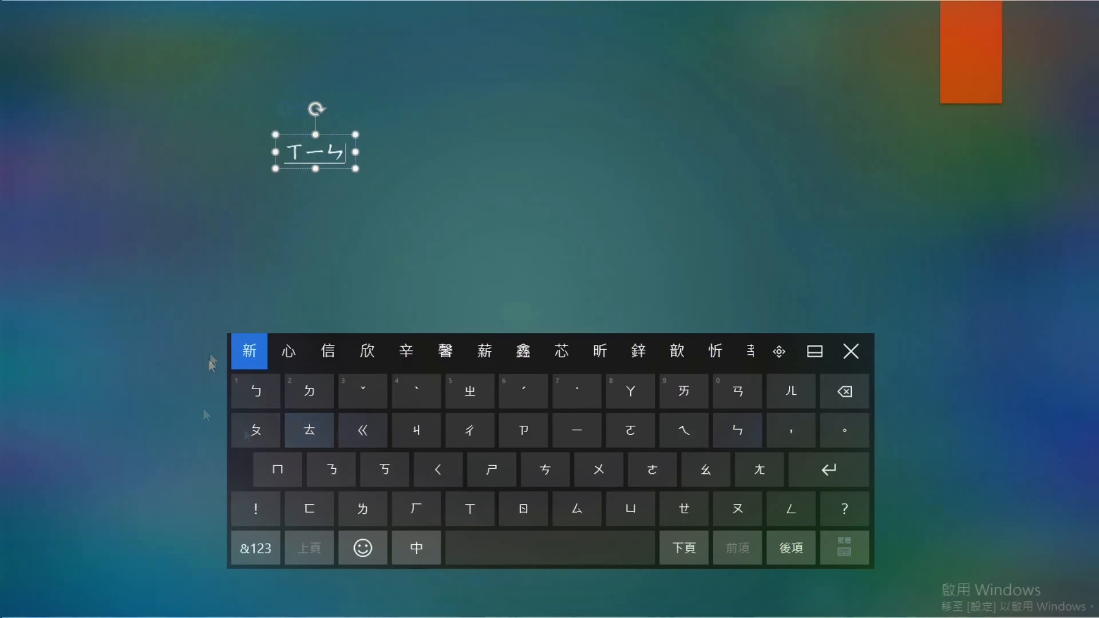
click(250, 352)
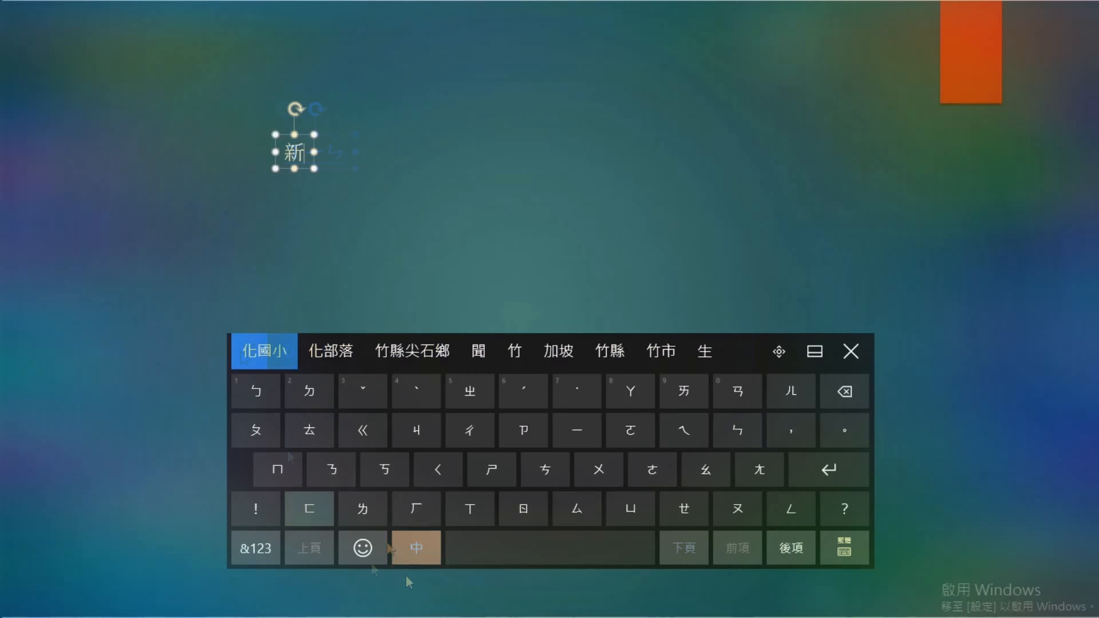
Step: Spell ㄋㄧㄢˊ with the rising tone so 年 follows 新 in the text box
click(329, 469)
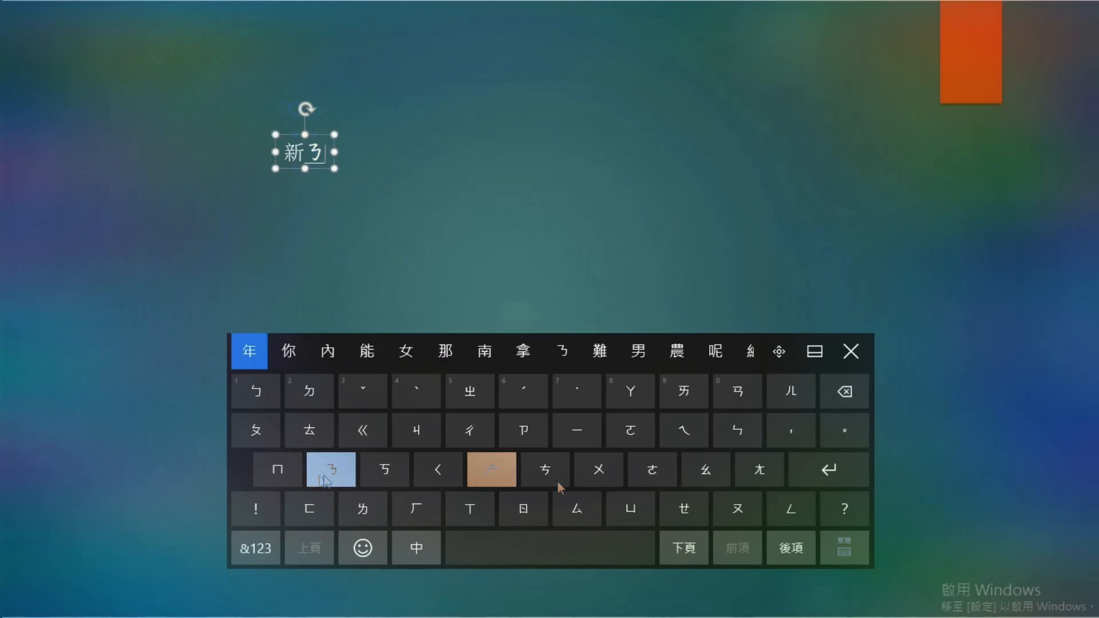
click(523, 390)
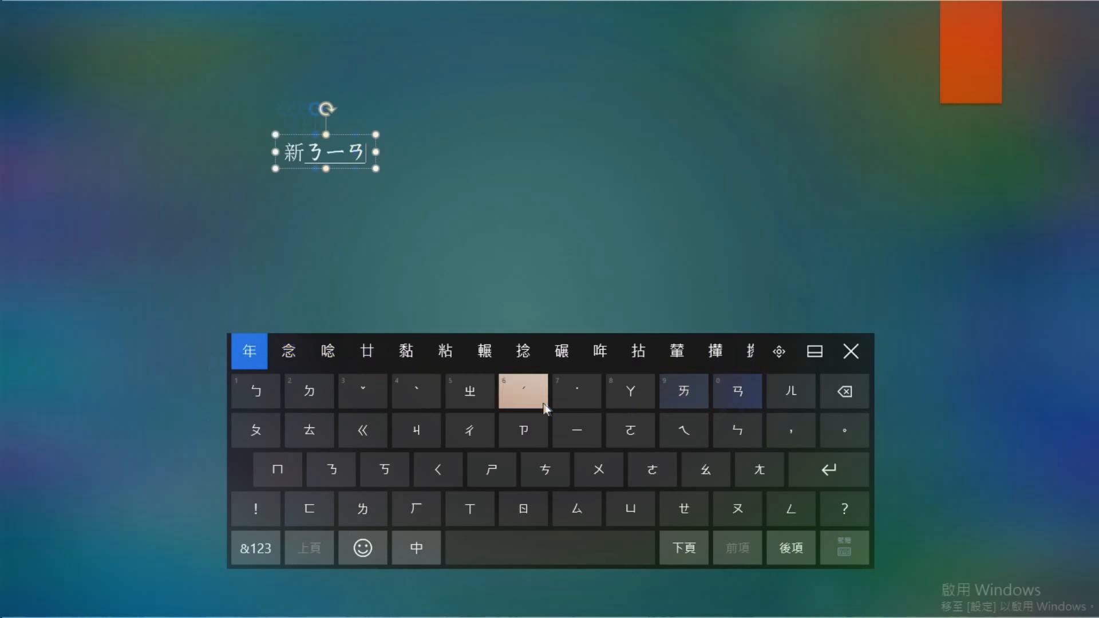
click(523, 391)
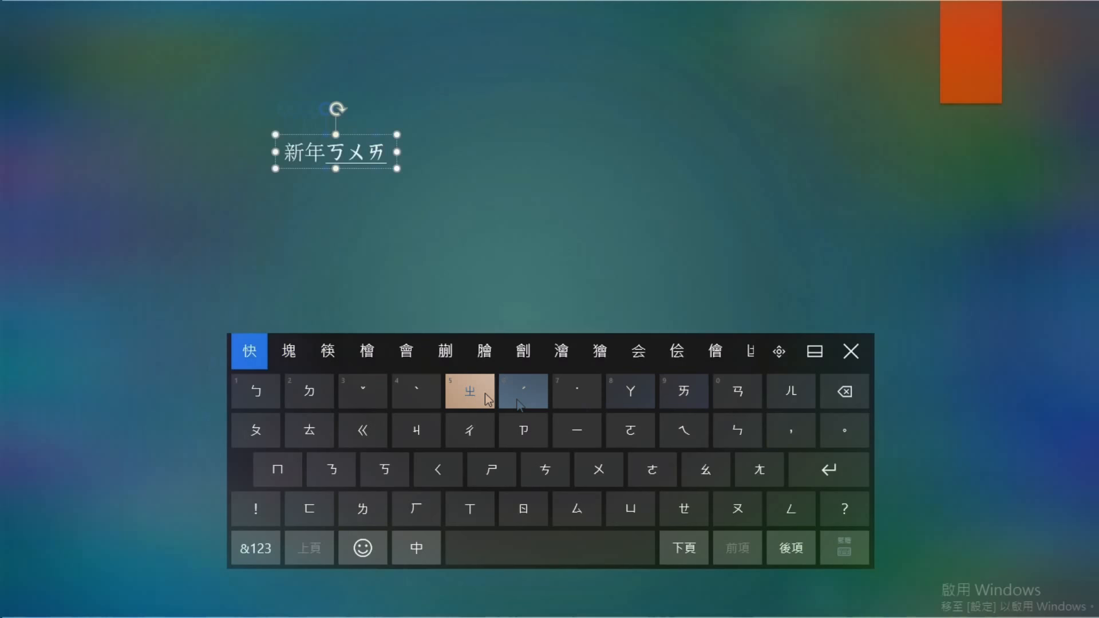
Step: Add 快 and 樂 so the text box reads 新年快樂, then dismiss the touch keyboard
click(522, 390)
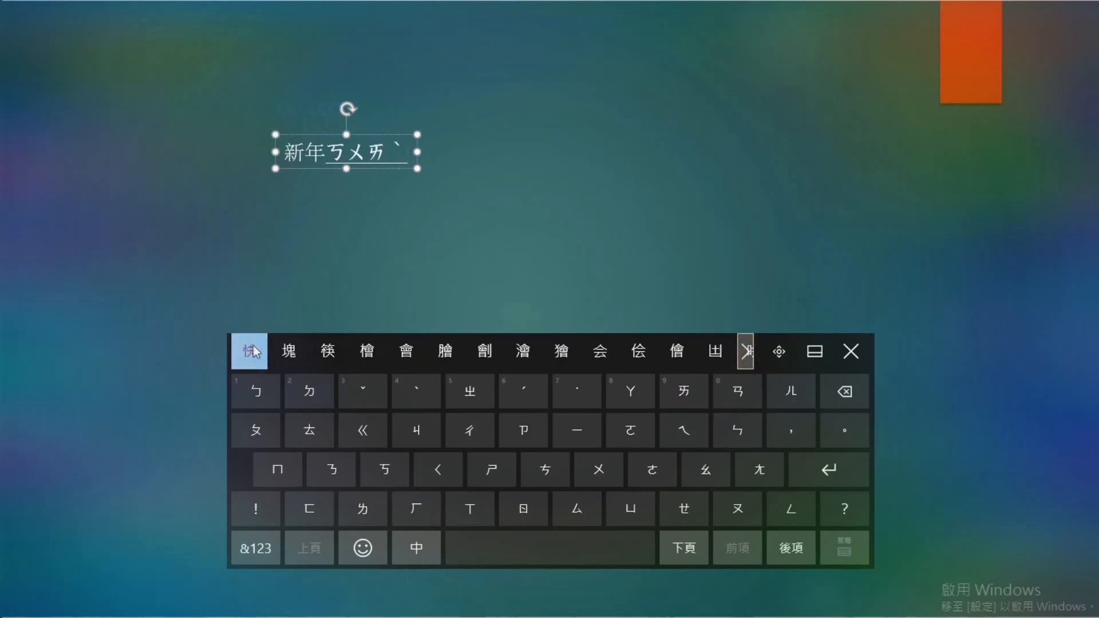
click(361, 508)
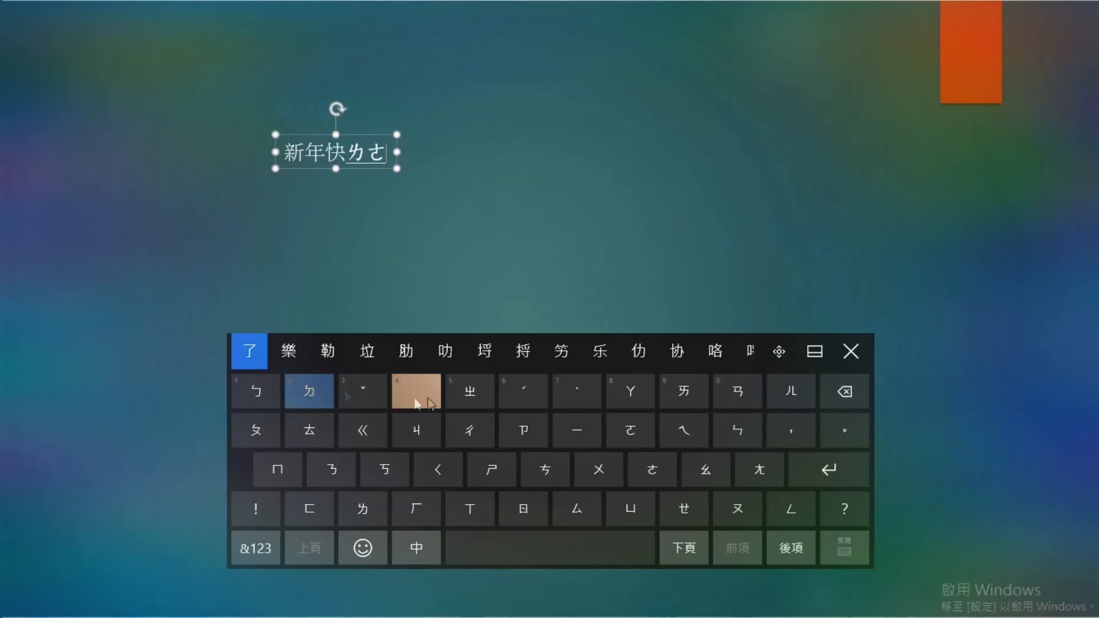
click(417, 391)
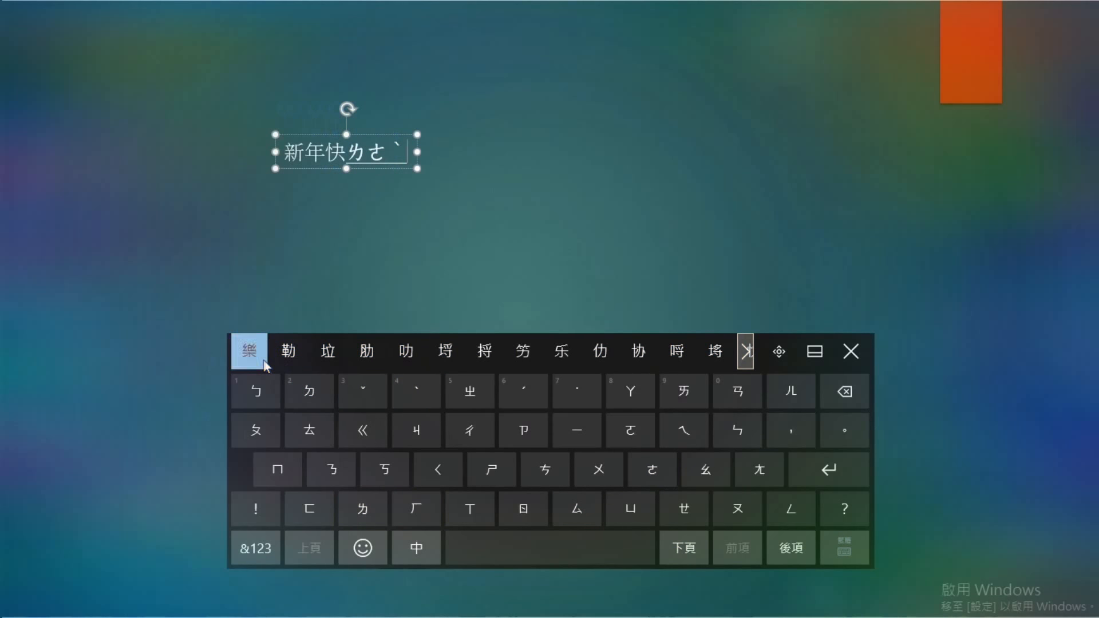
click(248, 352)
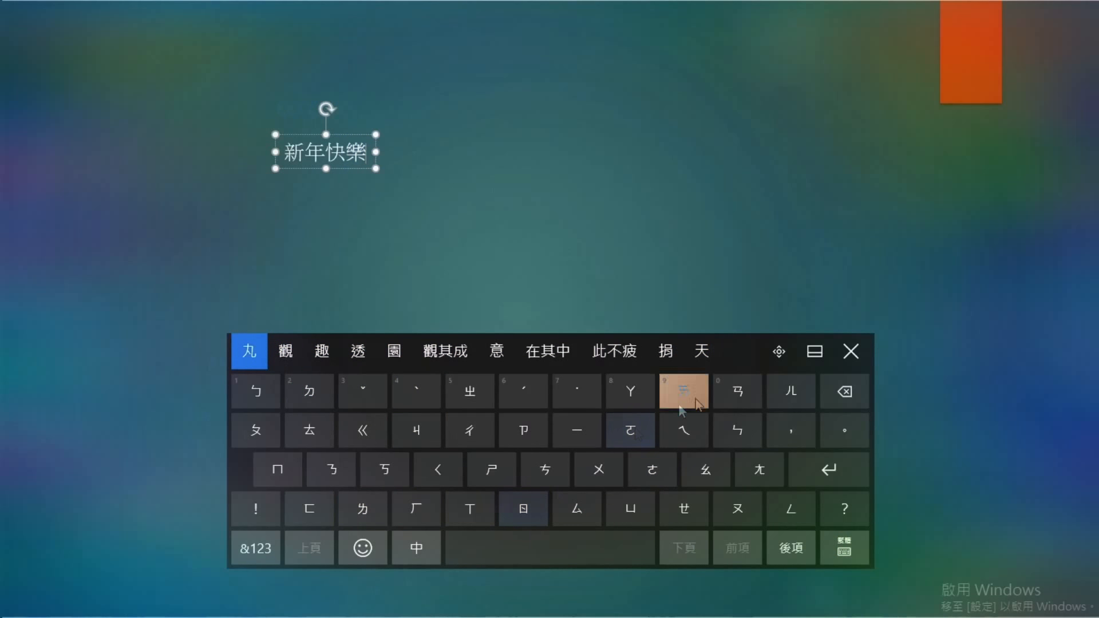
click(851, 352)
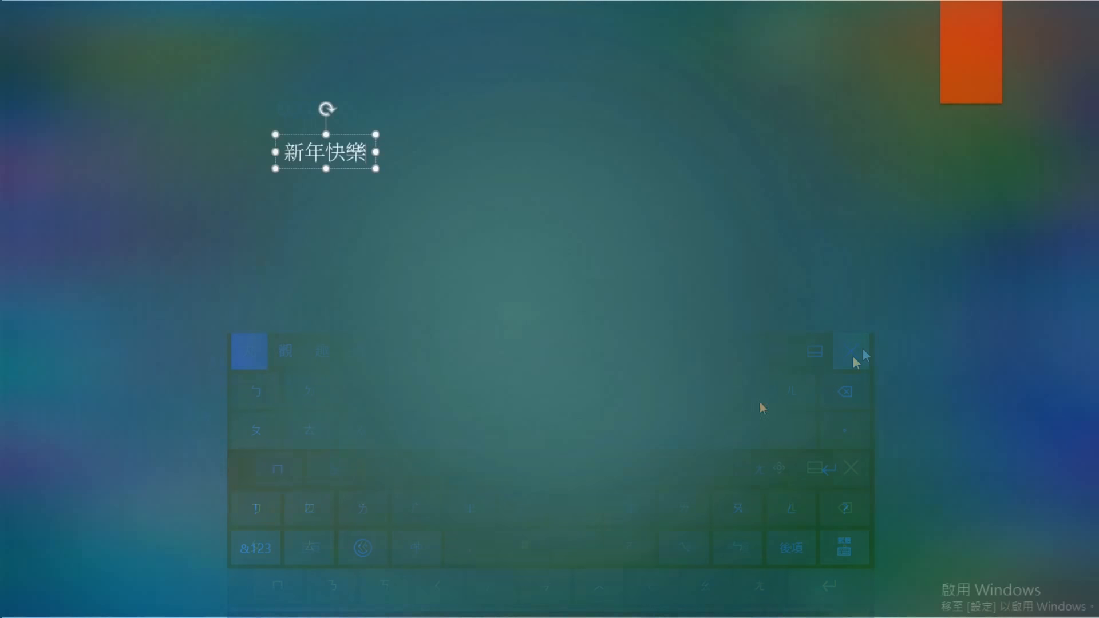